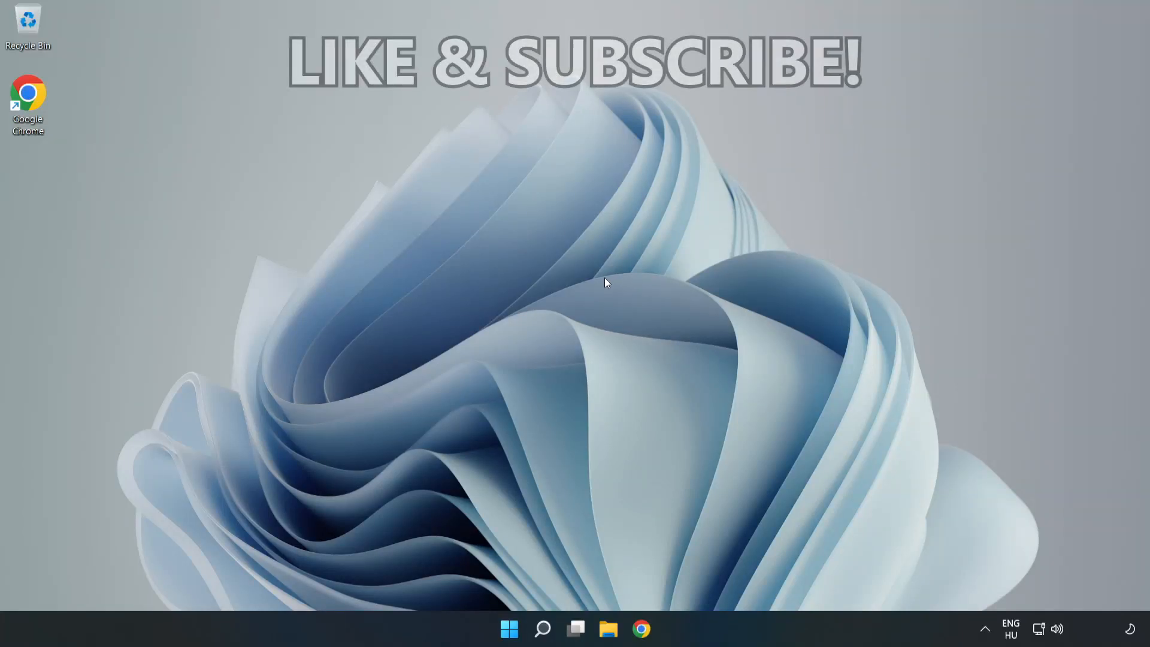
mouse_move(572, 312)
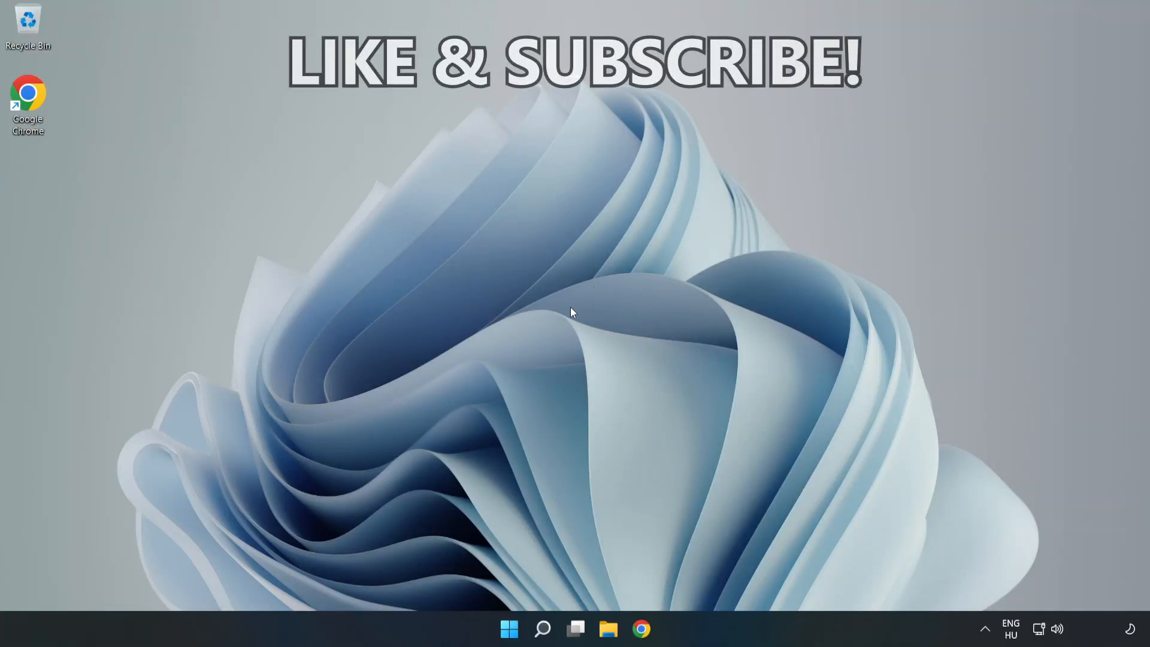
mouse_move(573, 328)
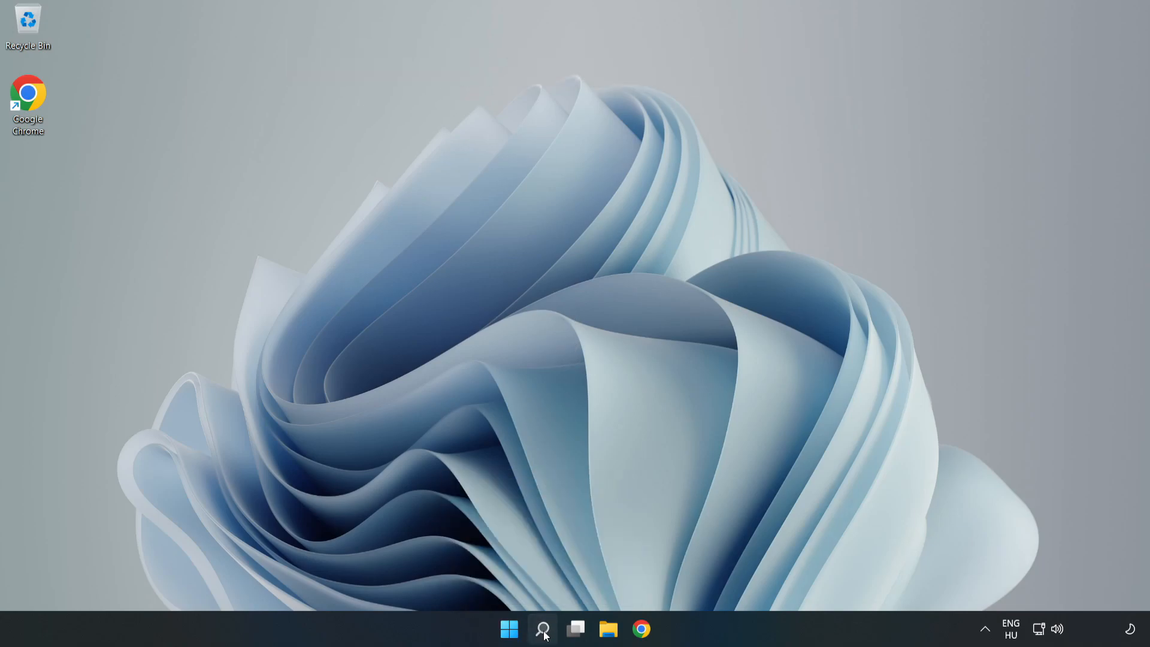
Search for 'cmd' and start Command Prompt as administrator
click(543, 628)
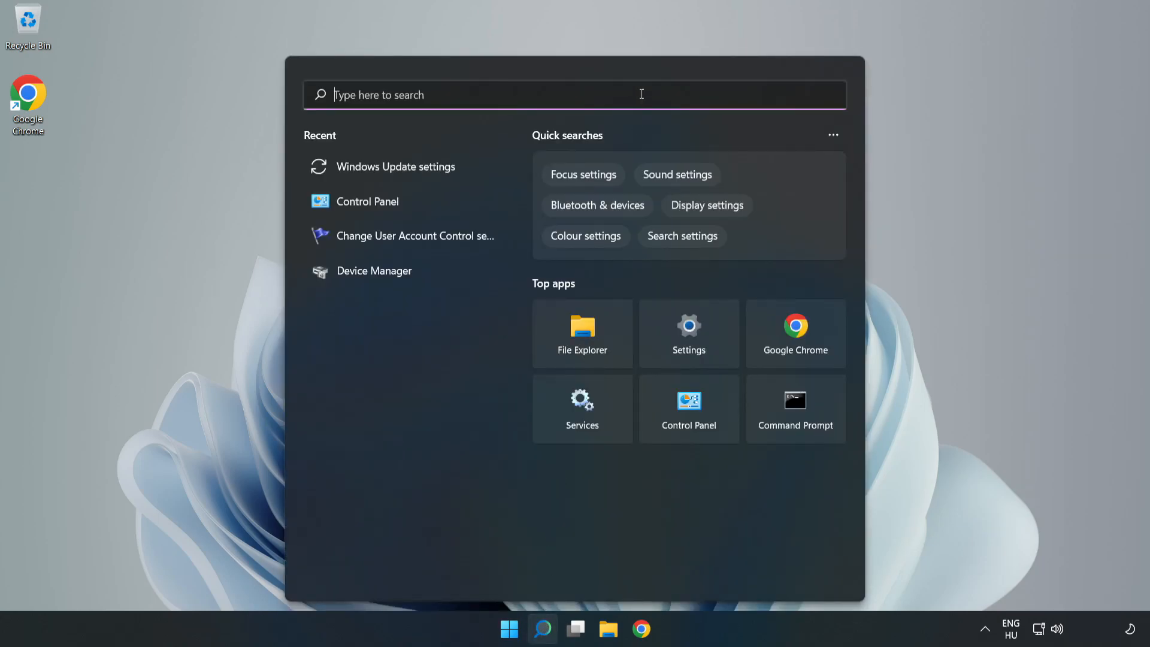
text(cmd)
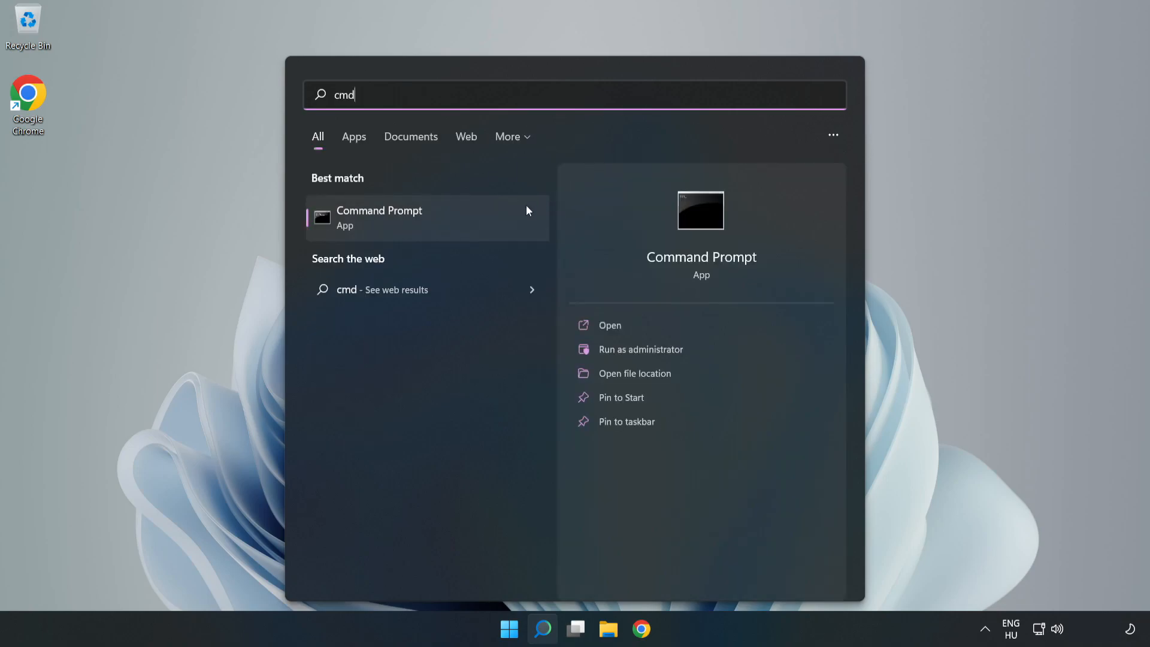
mouse_move(467, 221)
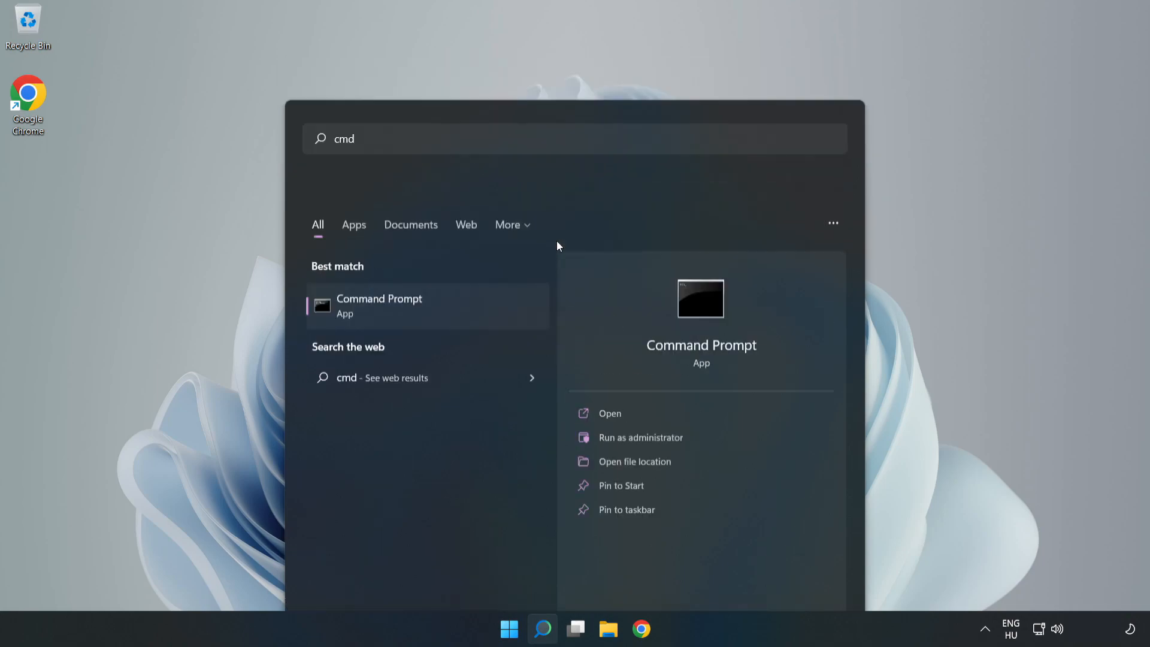
click(639, 437)
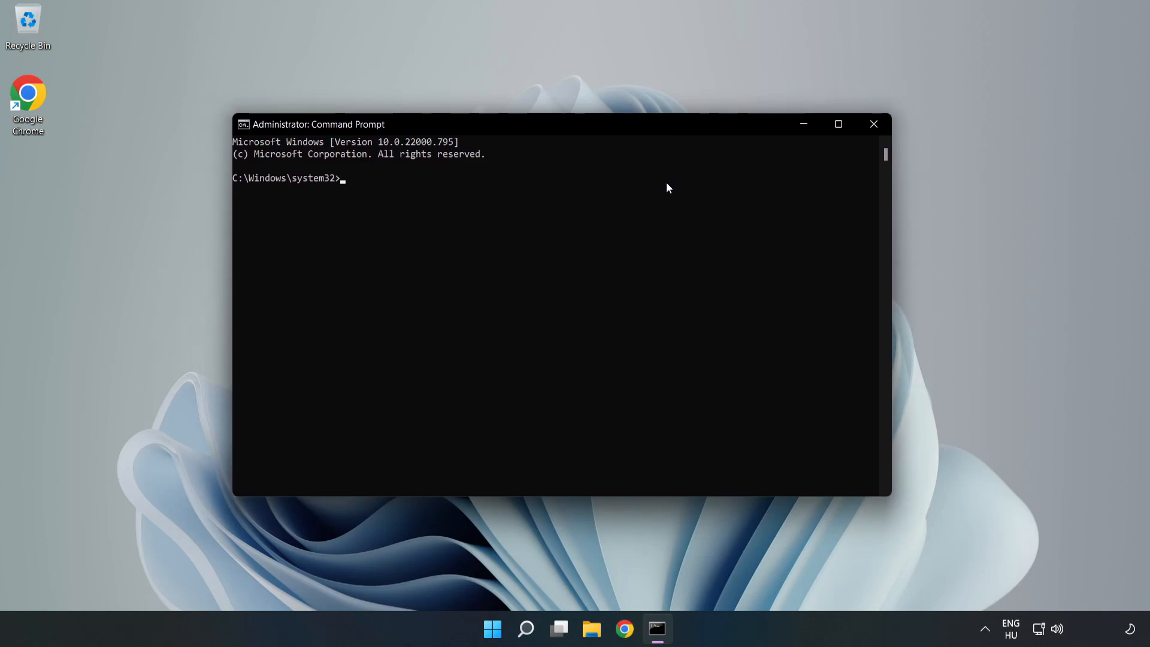
Run ipconfig /flushdns and netsh winsock reset, then exit Command Prompt
text(ipconfig /flushdns)
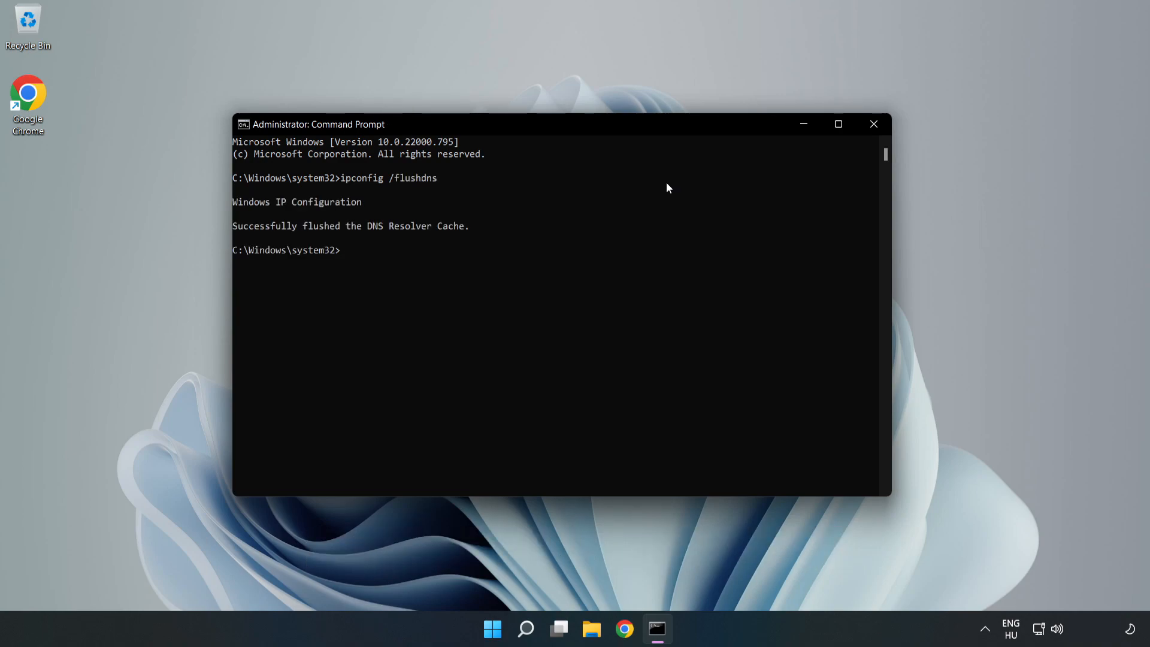
text(netsh winso)
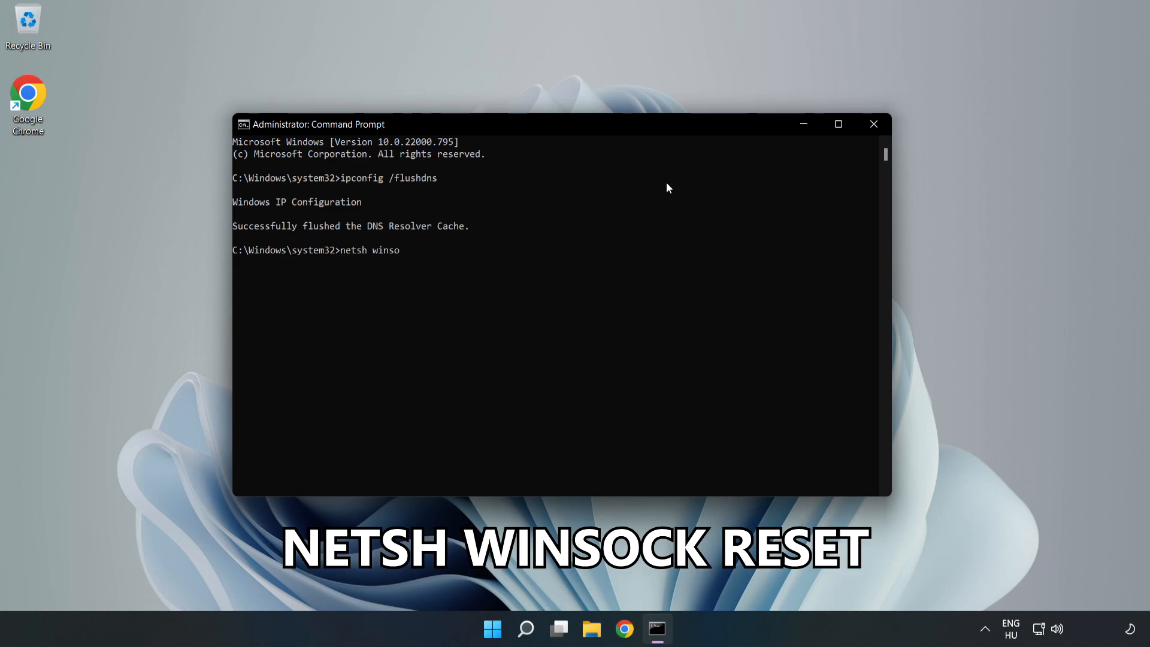
text(ck reset)
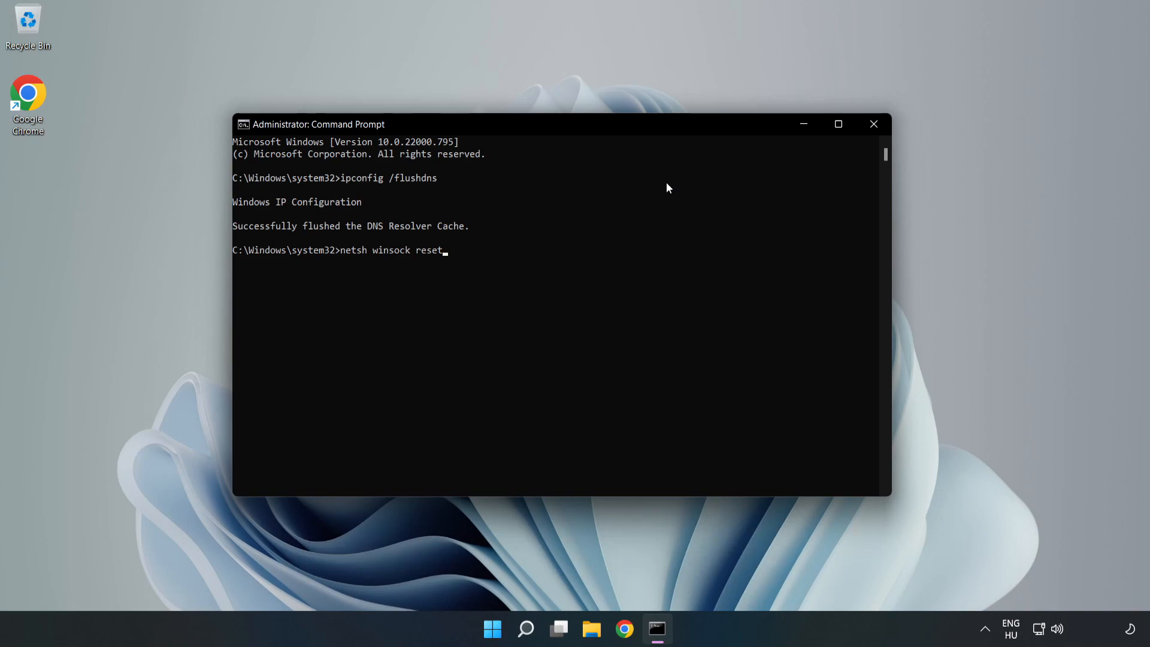
key(Enter)
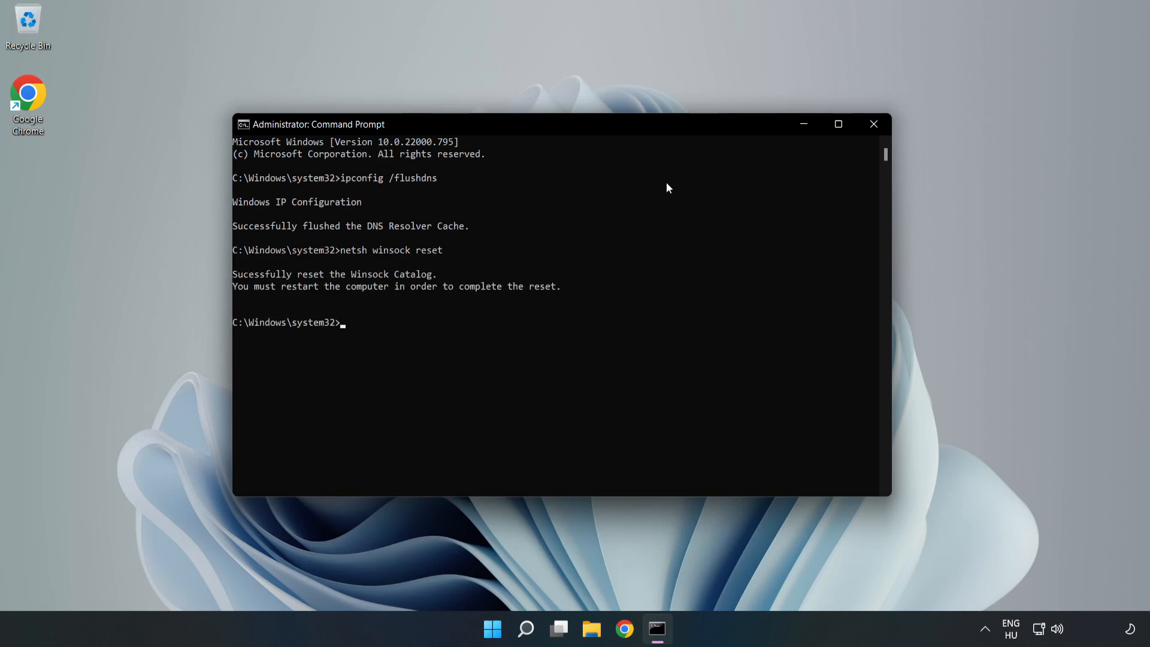
text(e)
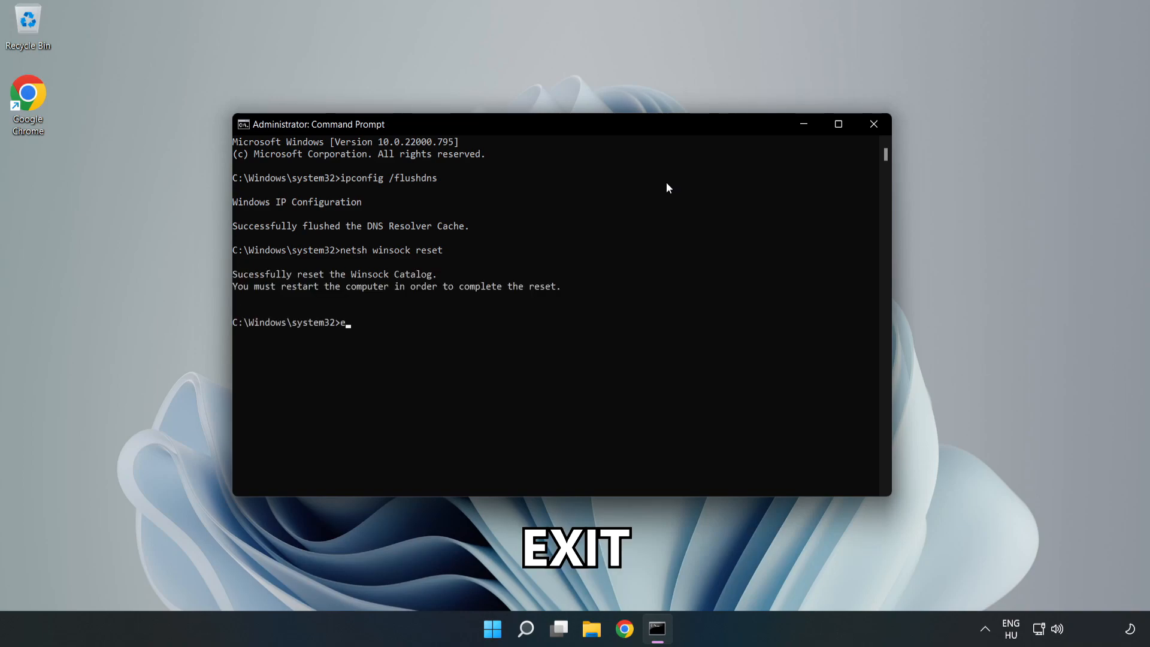
text(xit)
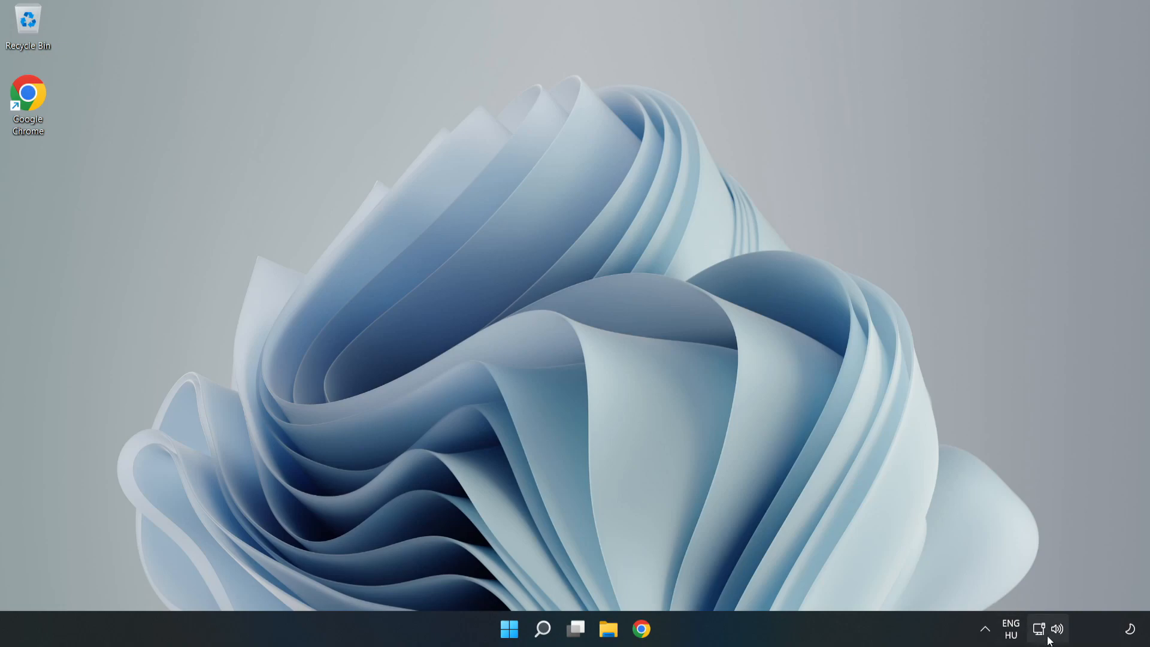
mouse_move(1040, 629)
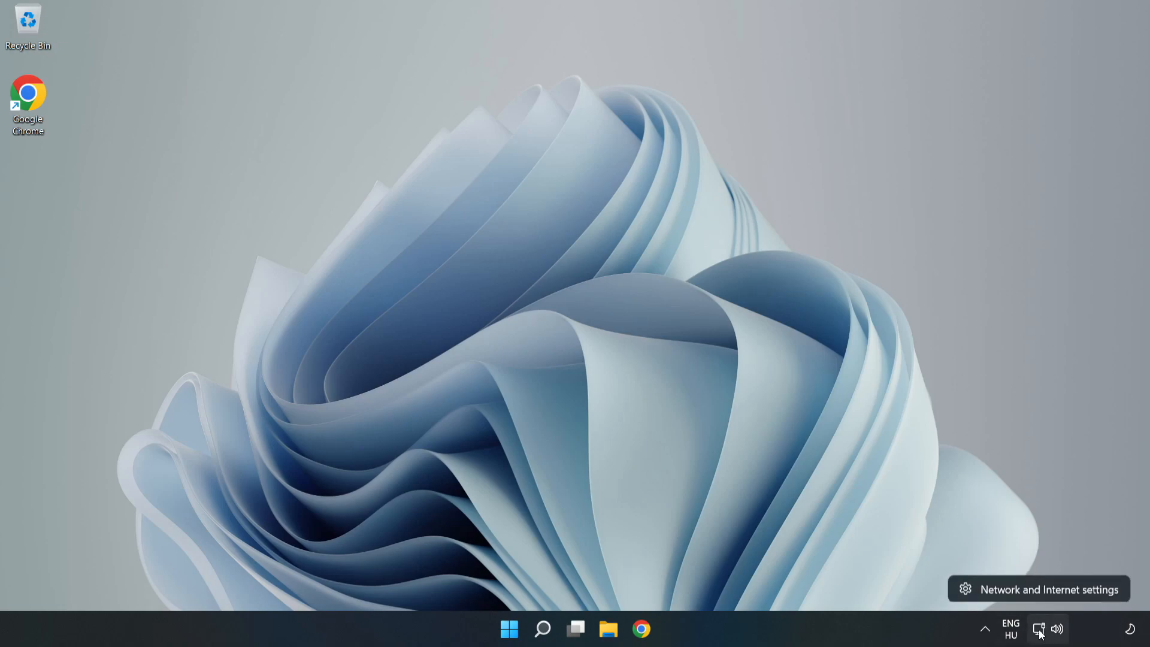
mouse_move(1042, 594)
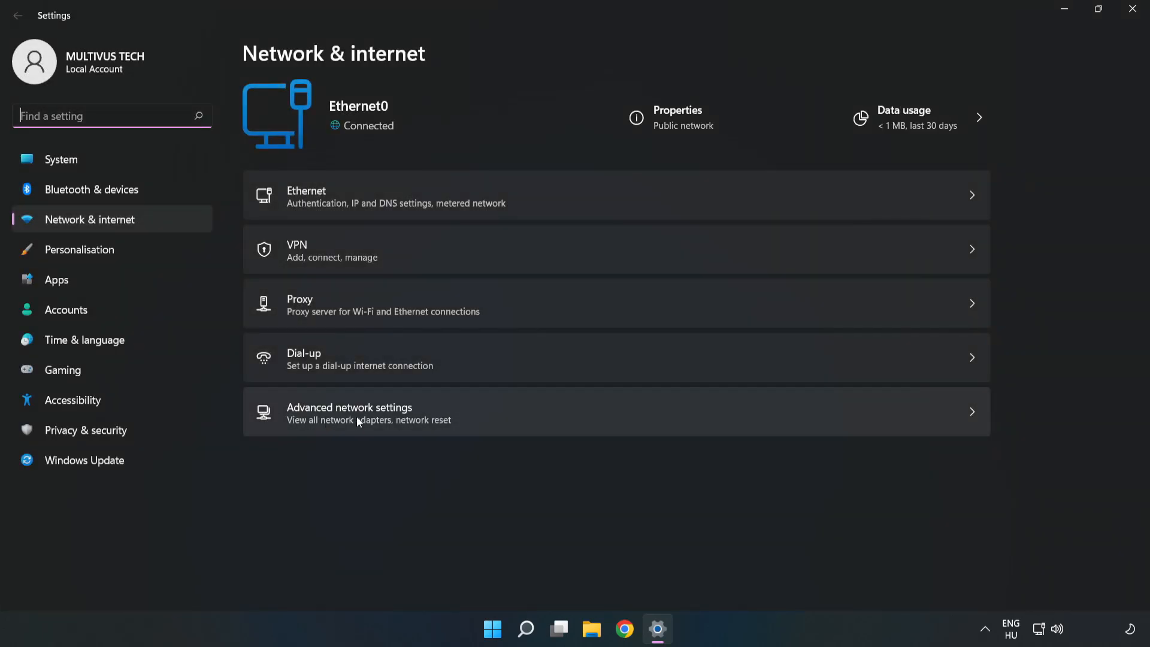
mouse_move(500, 426)
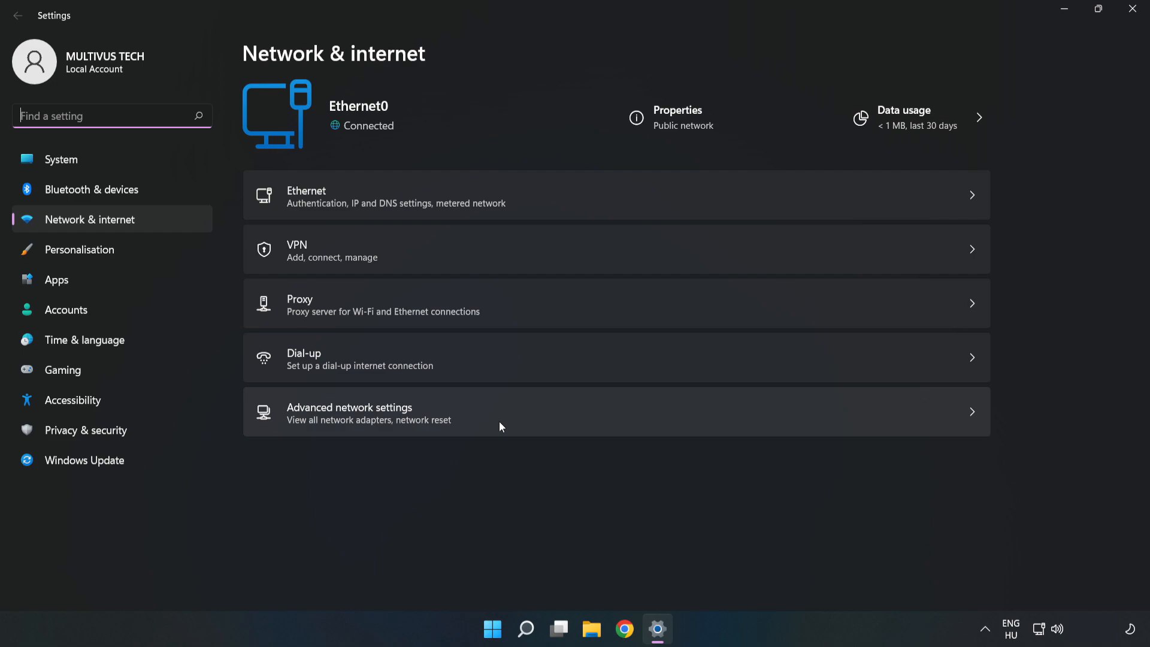
Go to the Advanced network settings page from Network and Internet settings
click(348, 410)
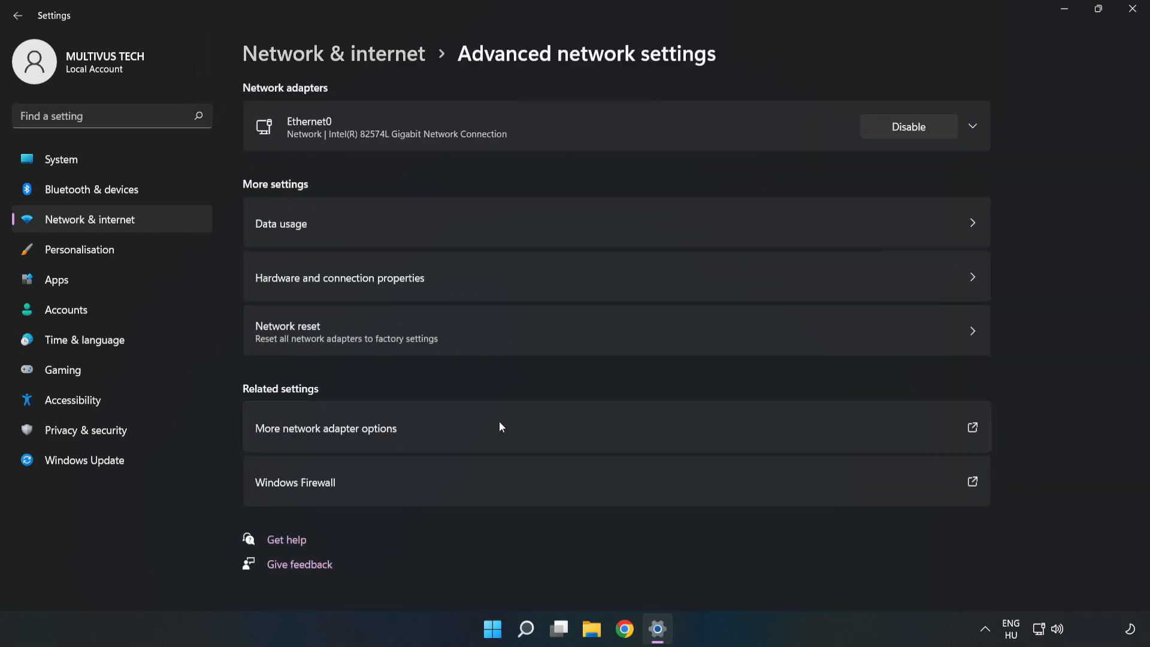
mouse_move(341, 438)
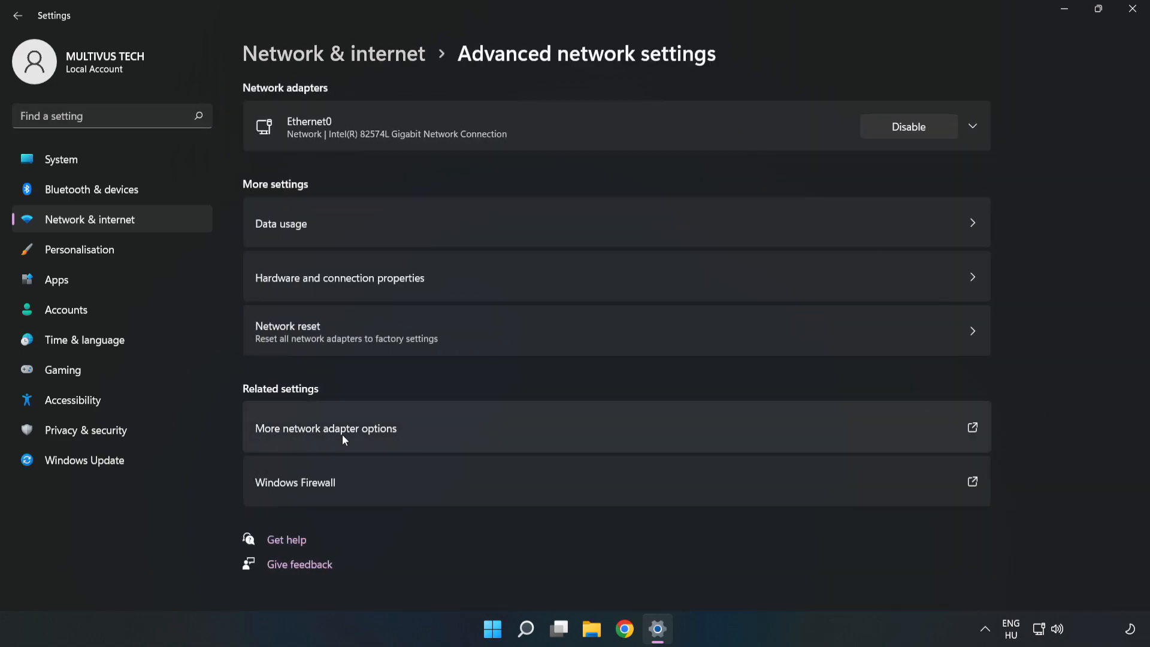
mouse_move(476, 434)
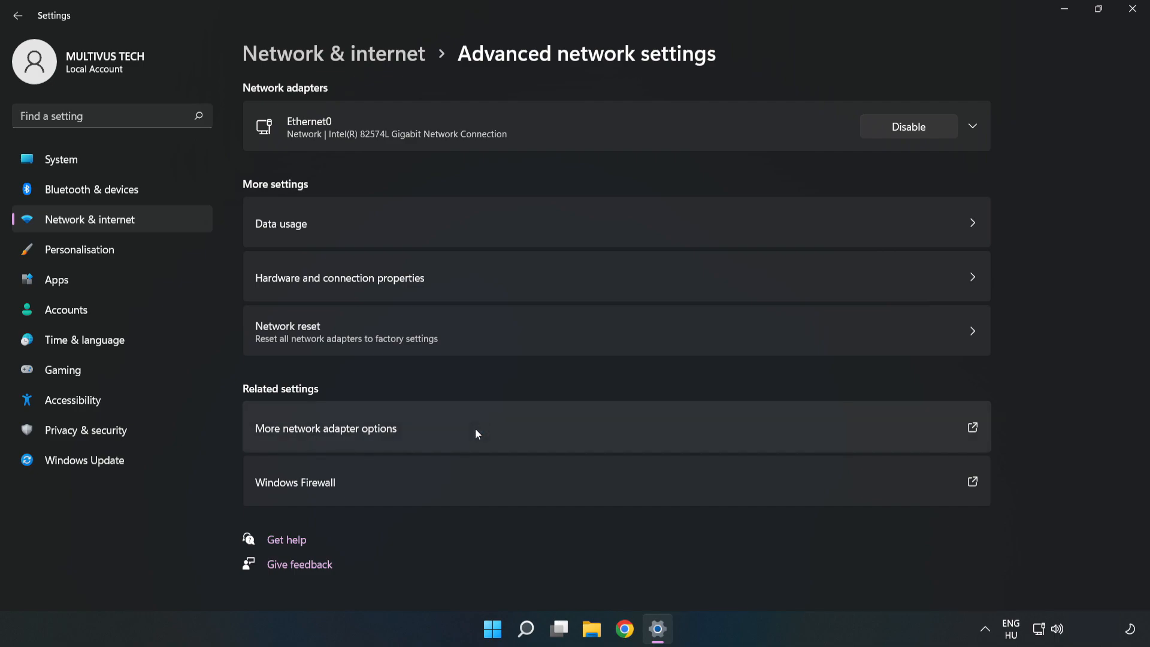
Bring up the Network Connections window via More network adapter options
click(324, 428)
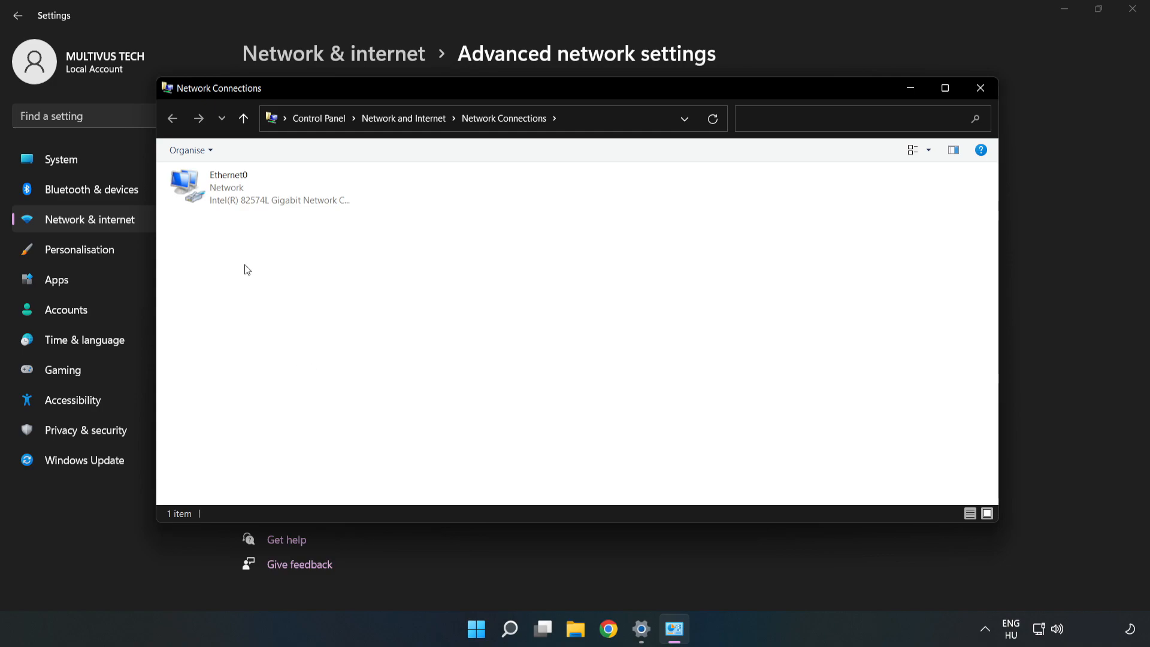
Open Ethernet0's Properties and select Internet Protocol Version 4 (TCP/IPv4)
click(260, 187)
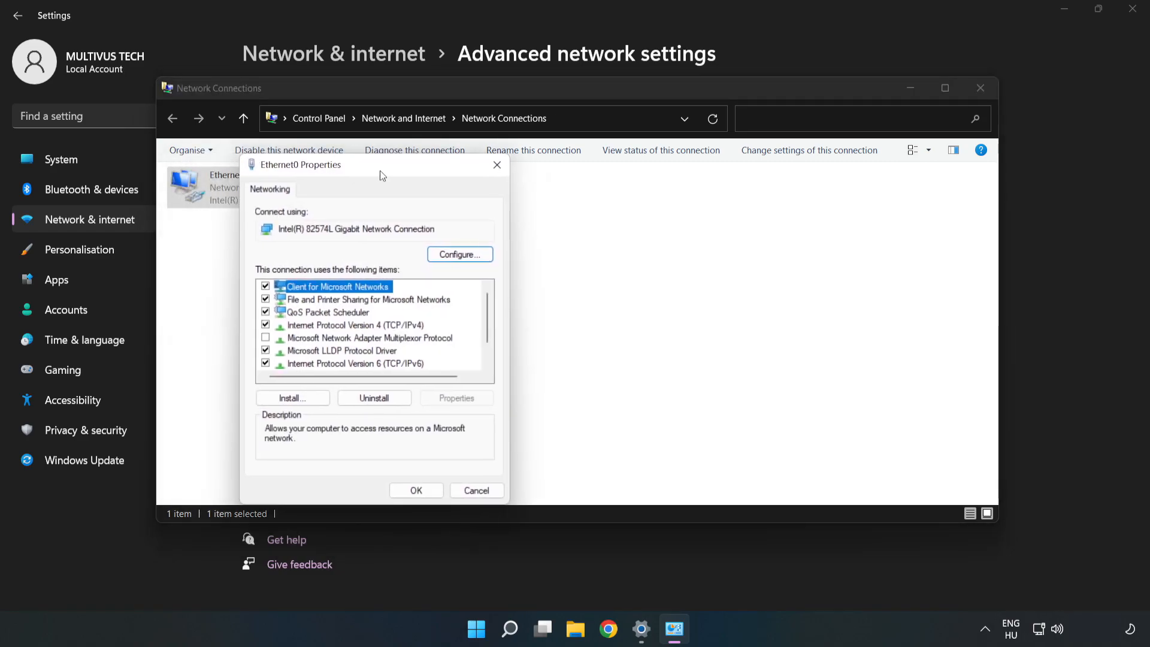
drag(299, 164, 467, 154)
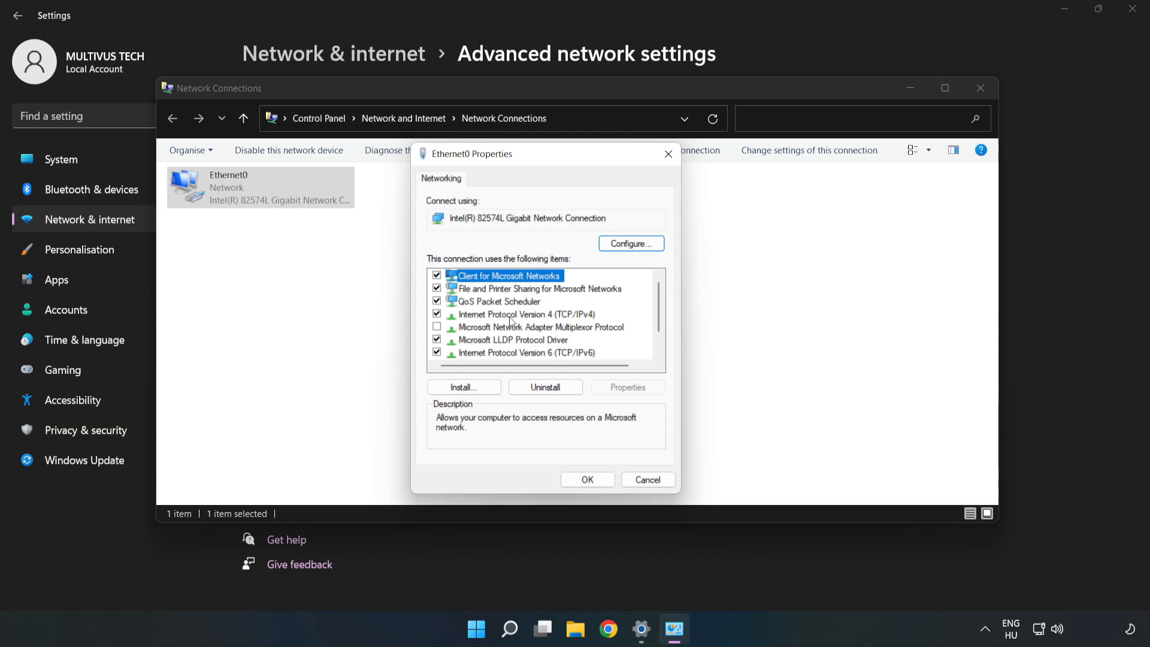
click(527, 314)
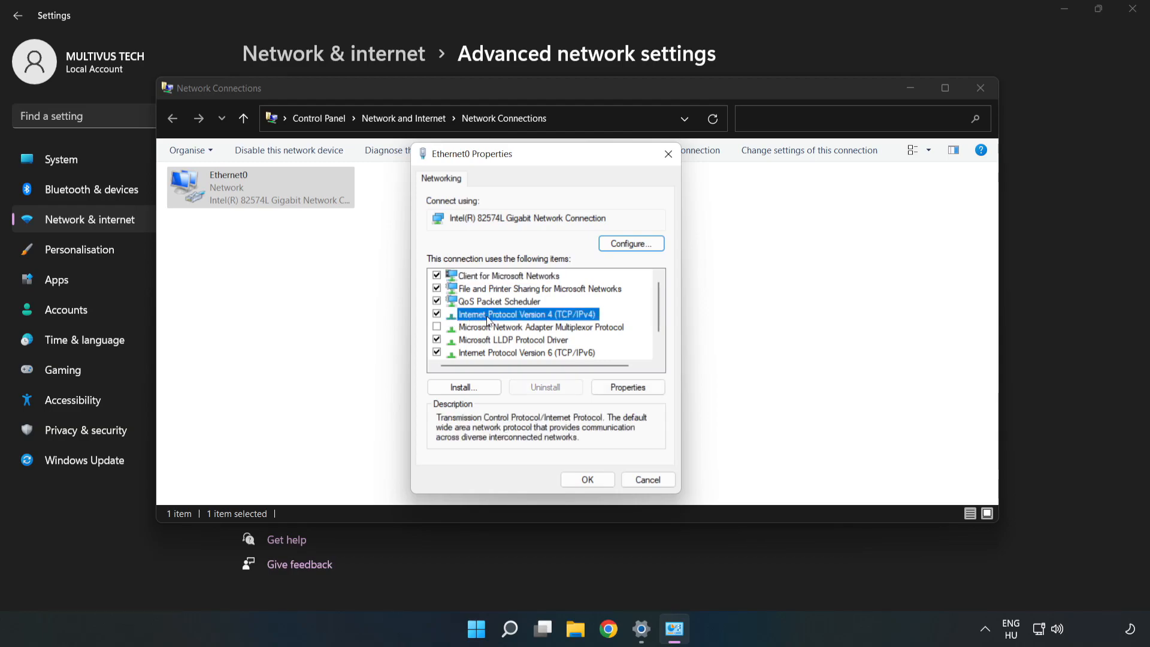
mouse_move(579, 321)
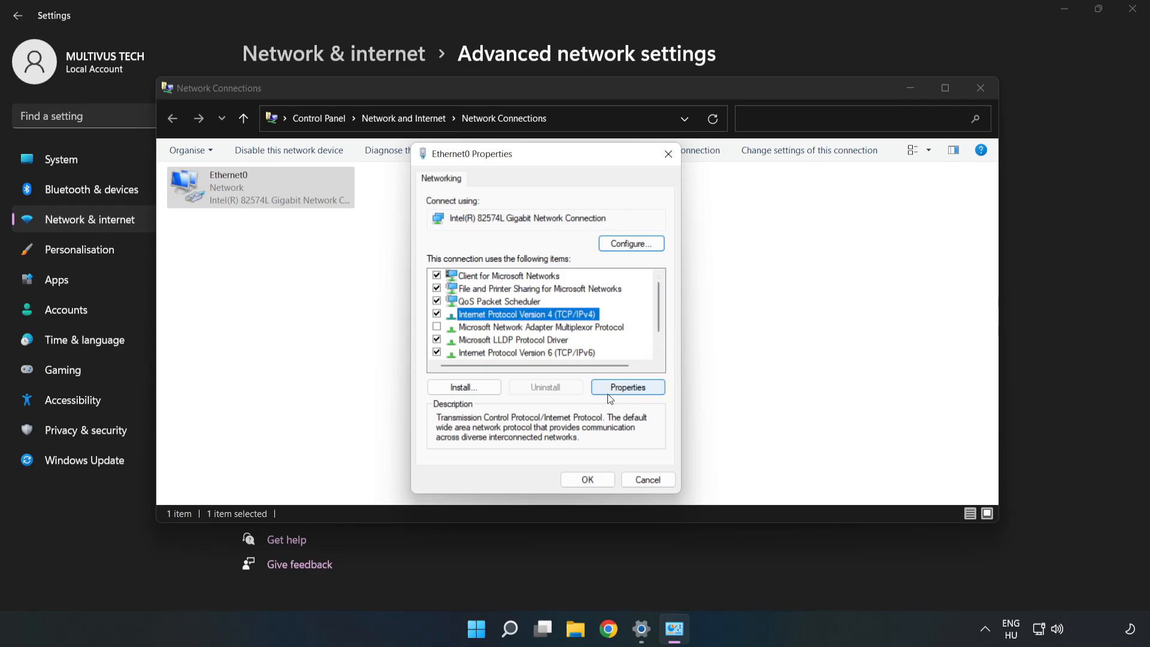
Set Ethernet0's IPv4 DNS servers manually to 8.8.8.8 and 8.8.4.4 and confirm
click(626, 387)
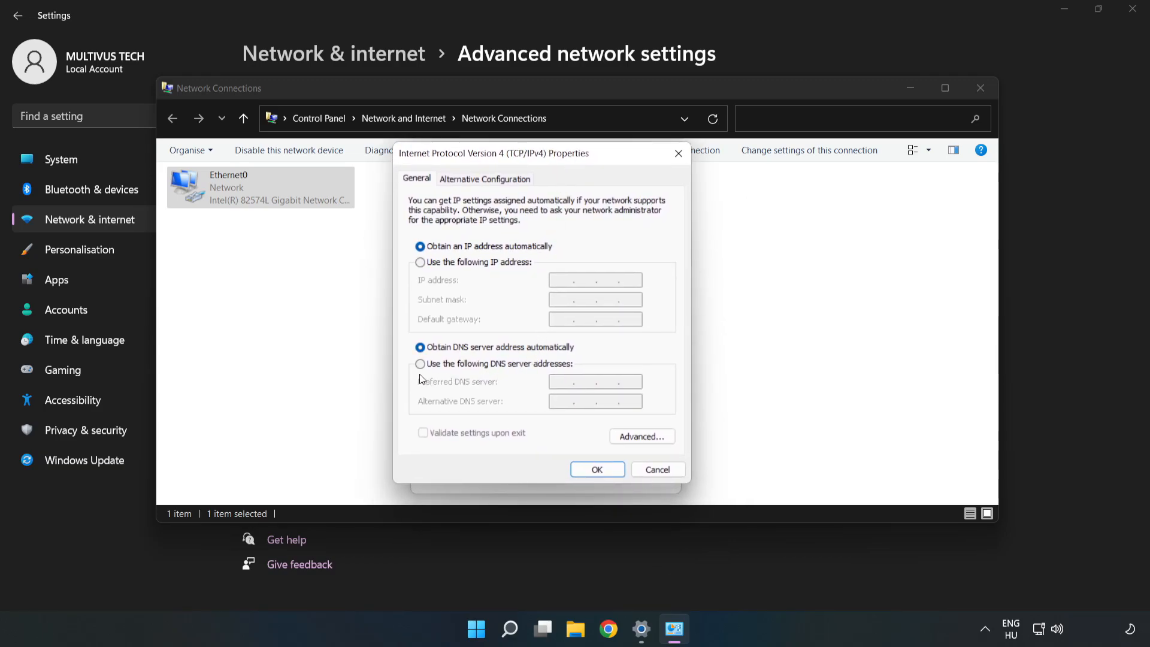
mouse_move(472, 370)
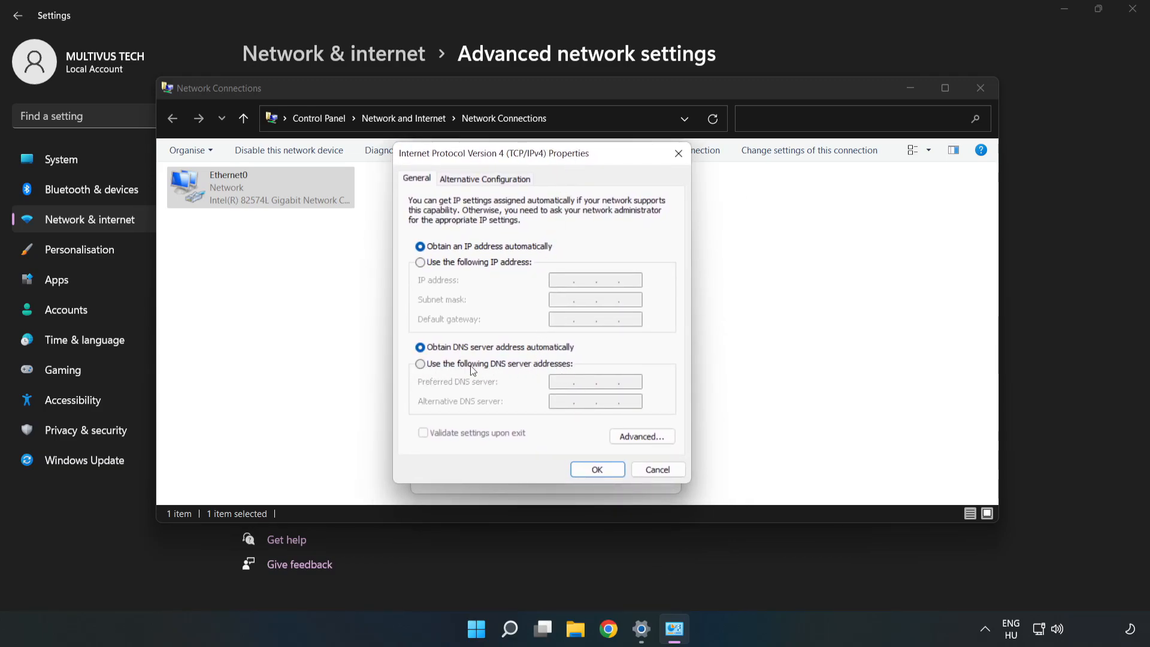
click(421, 364)
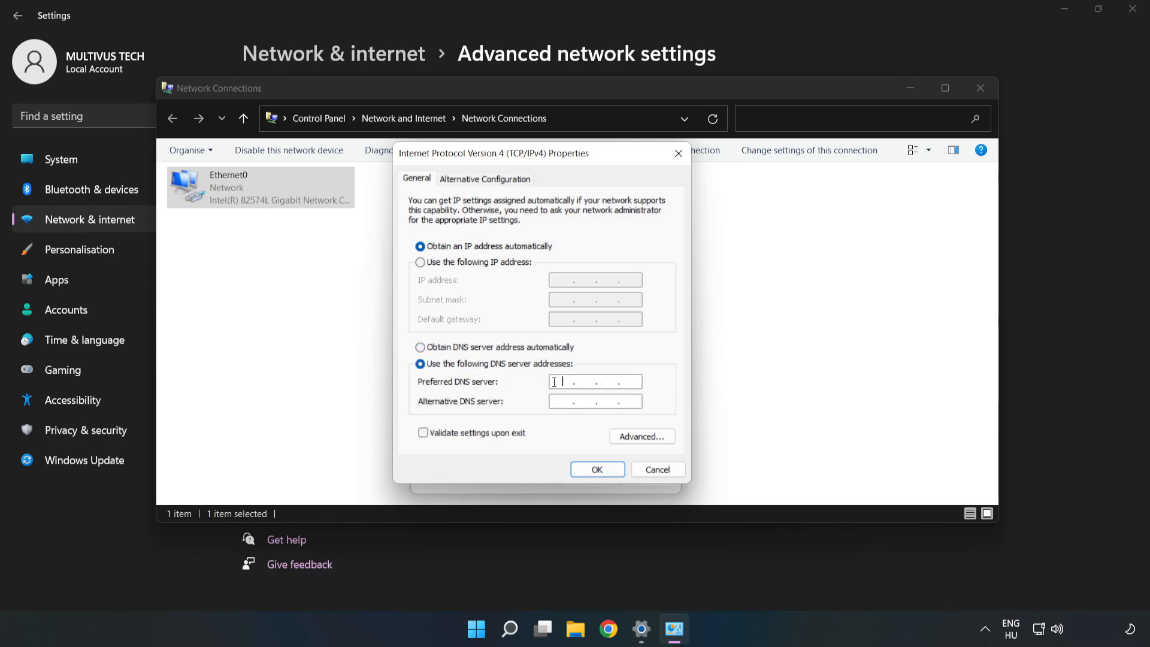
text(8 . 8 . 8 . 8)
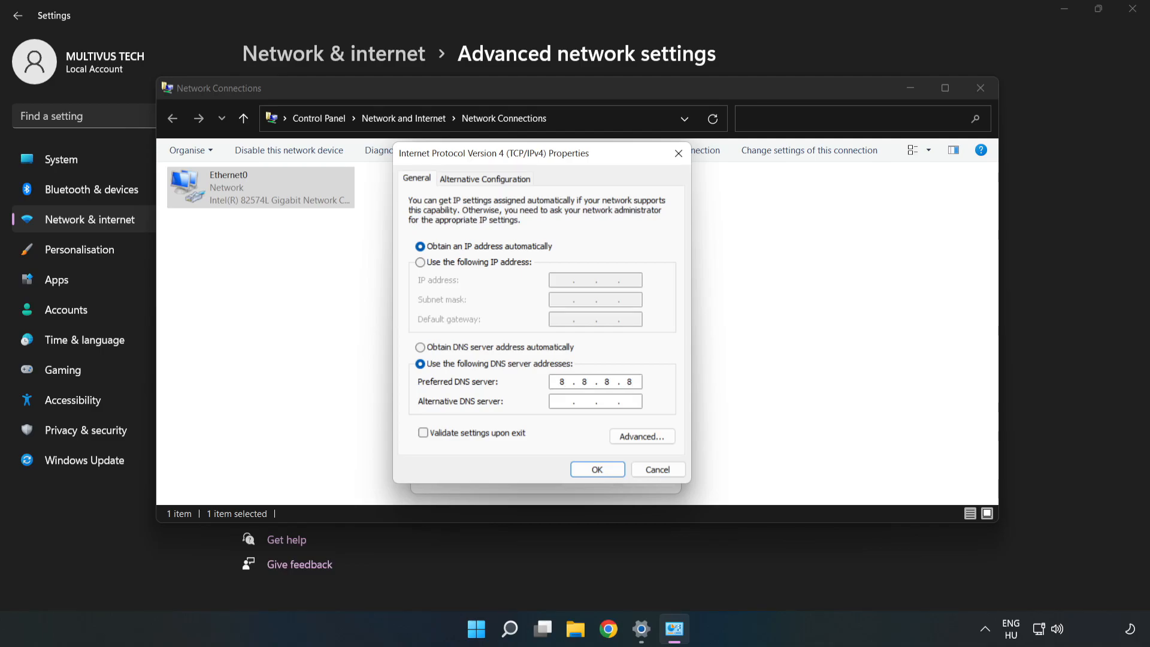
mouse_move(517, 407)
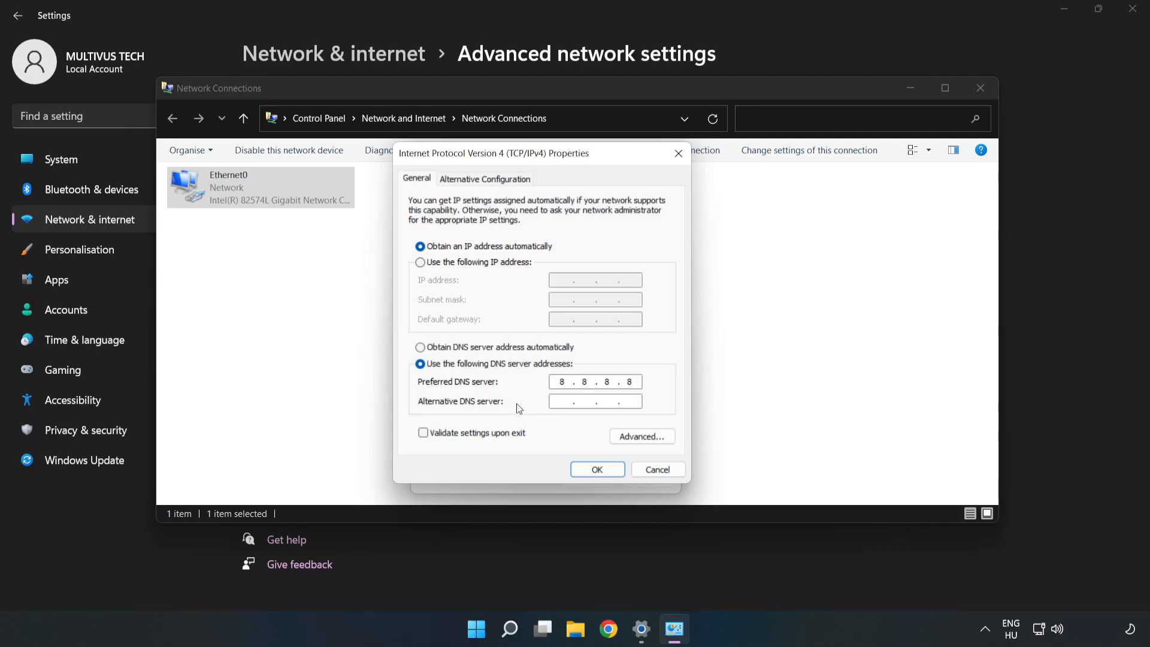
click(573, 401)
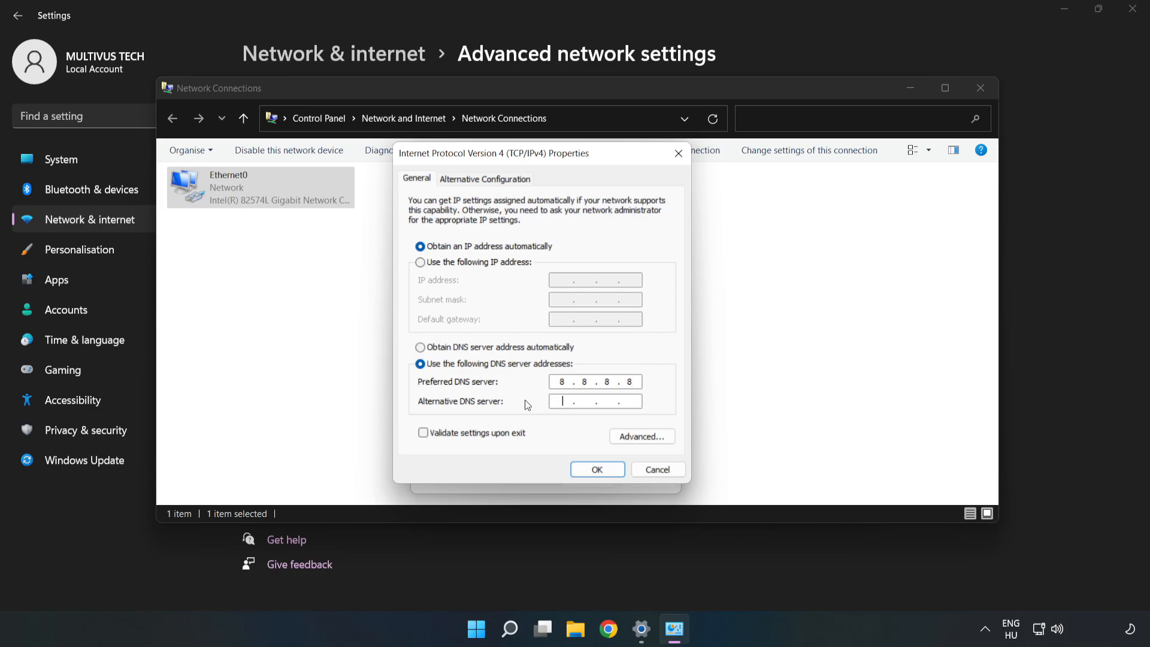
text(8.8.4)
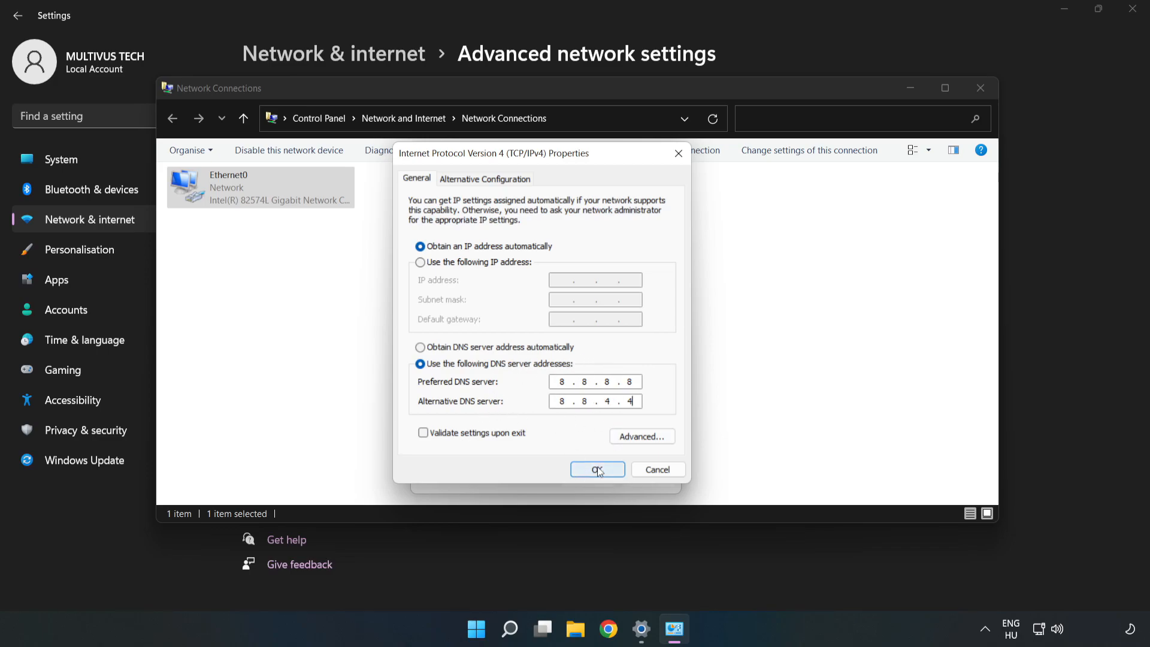
click(597, 469)
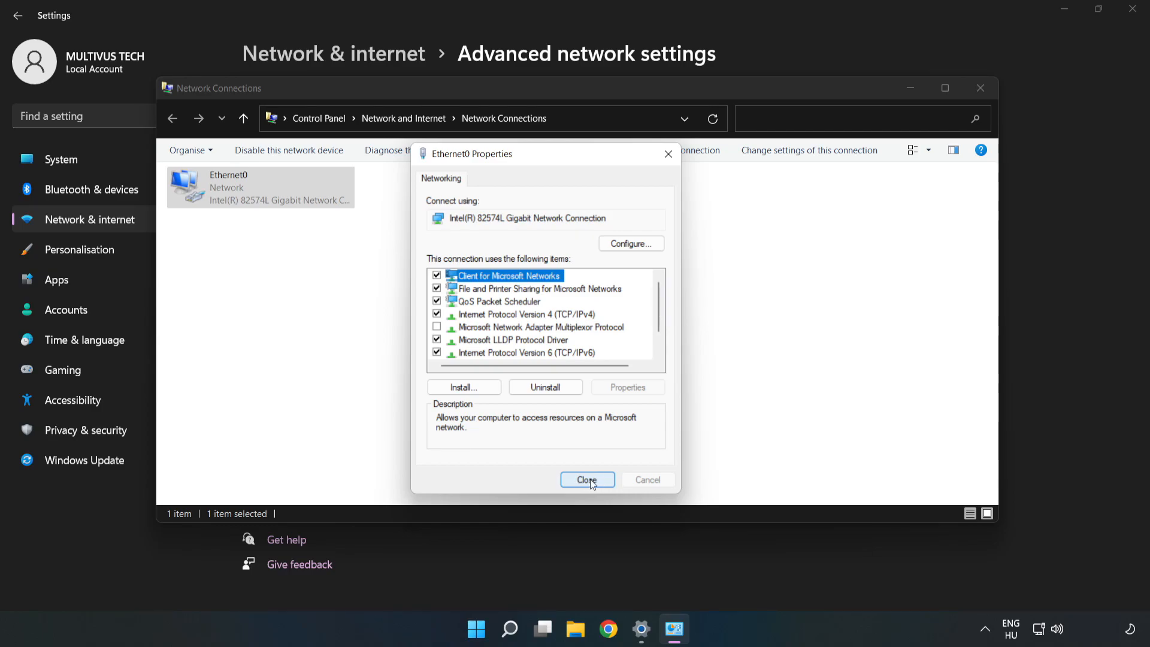
Close the properties, Network Connections and Settings windows, then show the Start menu power options
click(587, 479)
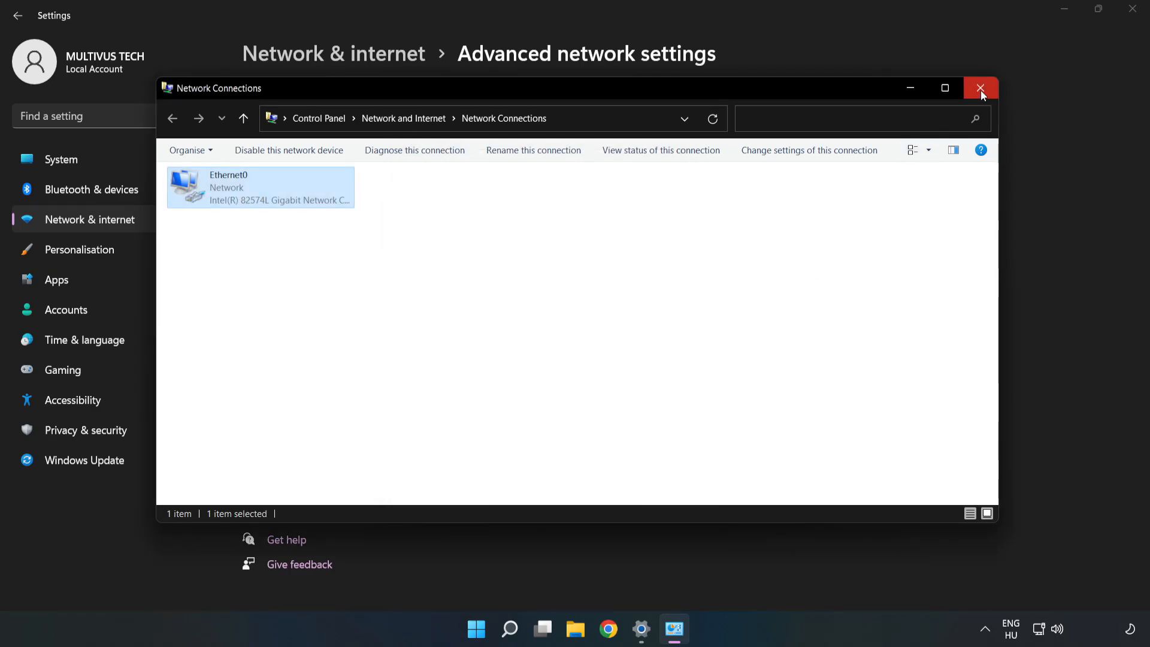
click(981, 87)
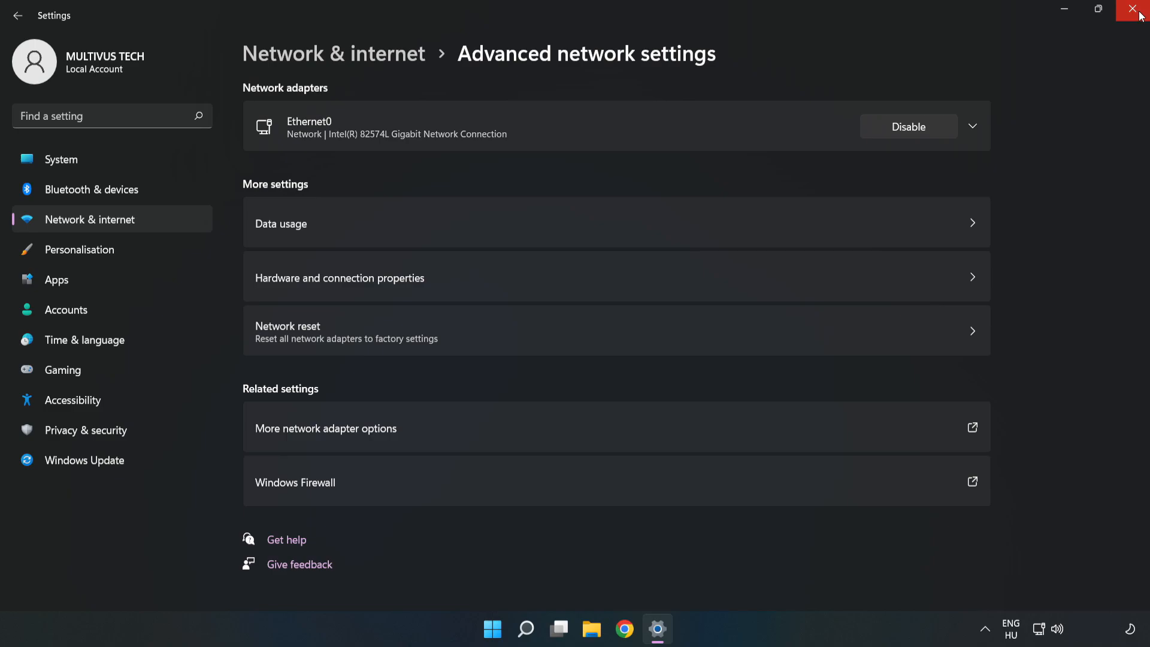
click(1135, 11)
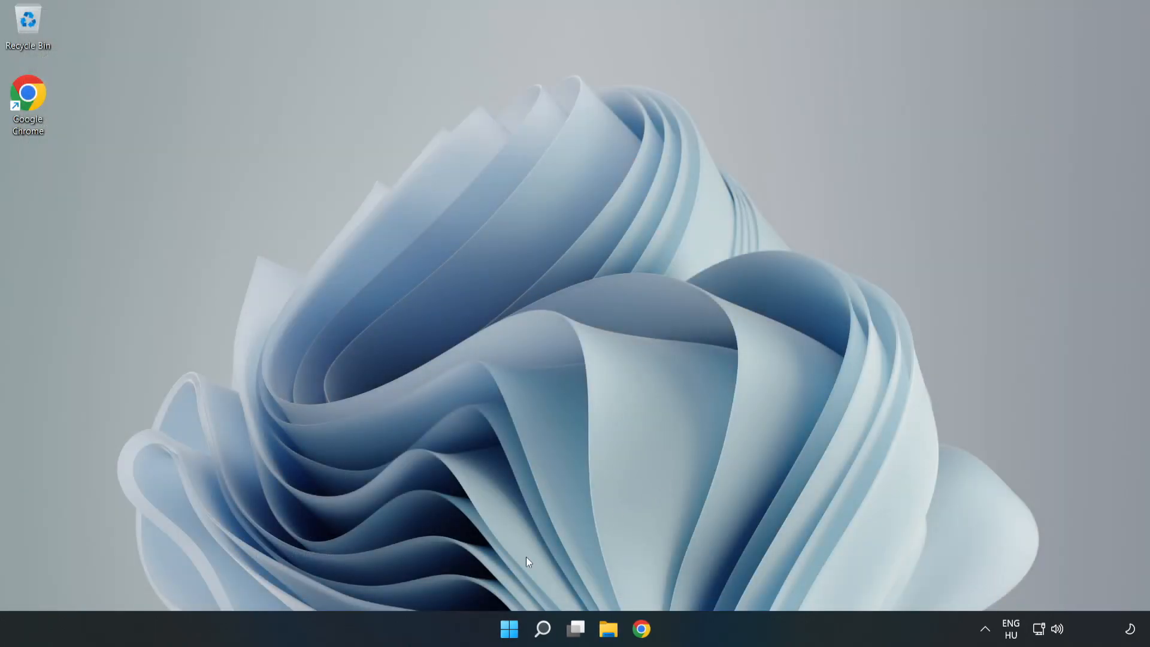
click(509, 629)
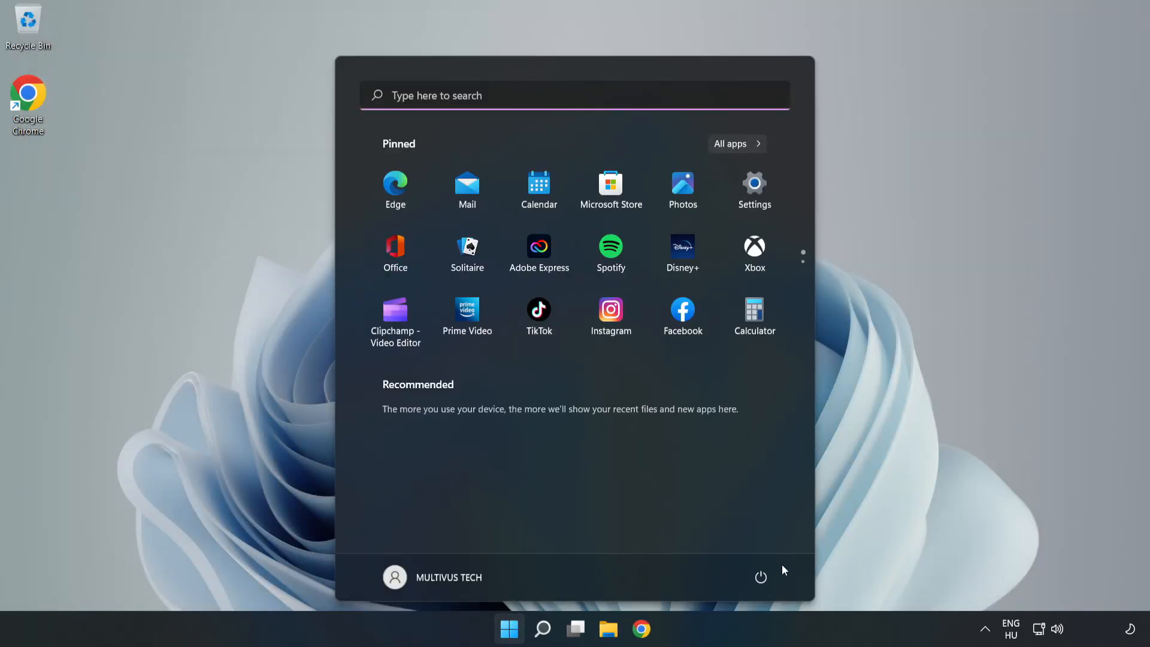
click(760, 577)
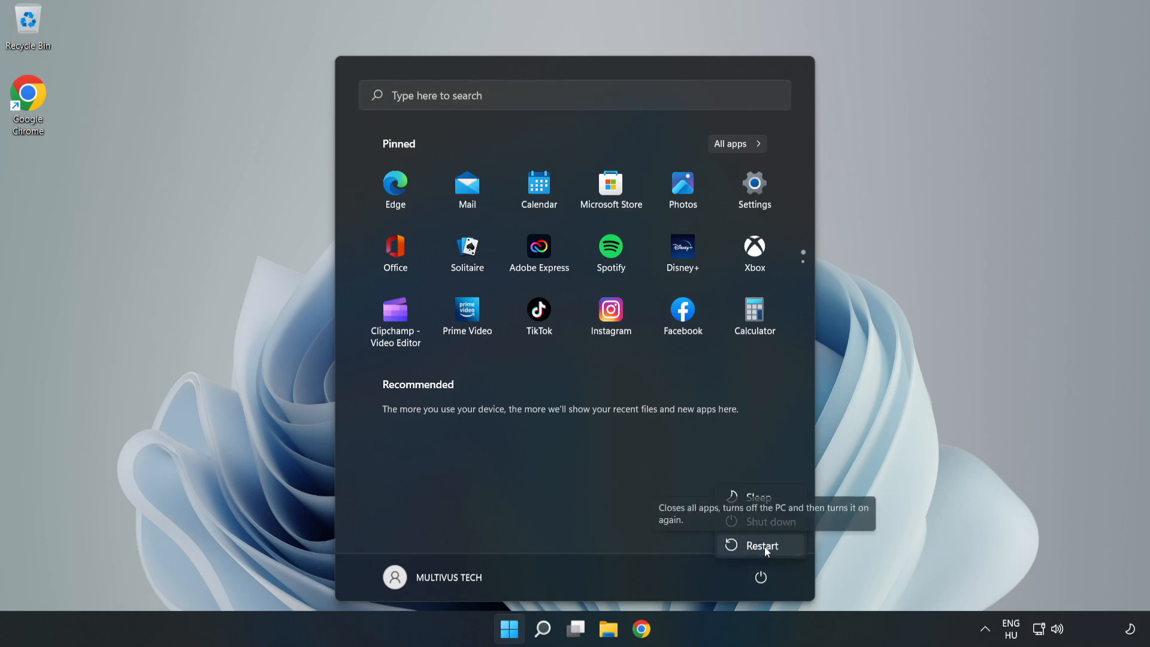